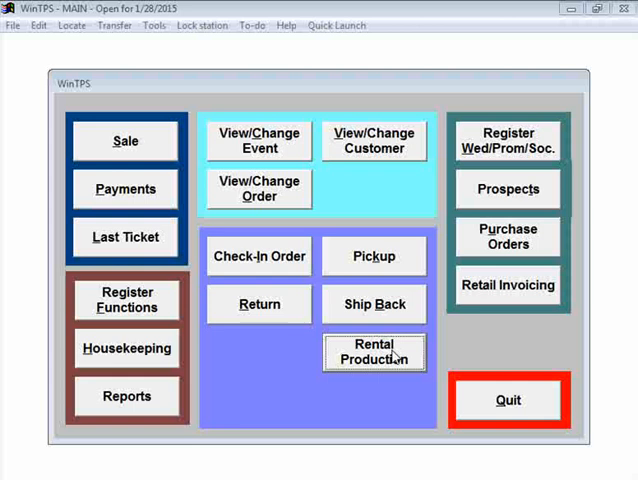
Step: Open Check Overbookings from the Rental Production functions
left_click(374, 351)
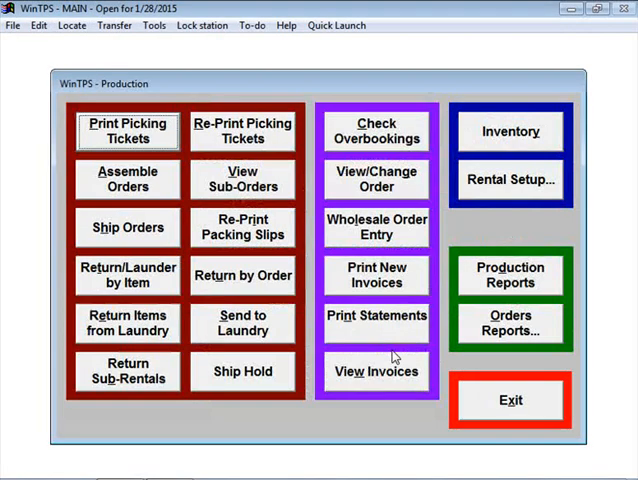
mouse_move(402, 123)
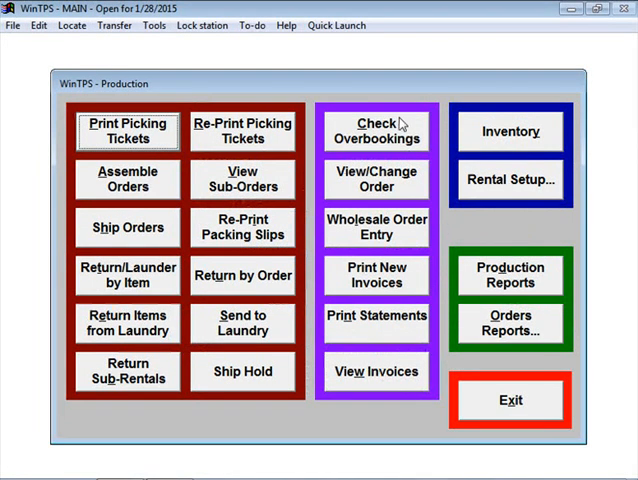
left_click(376, 130)
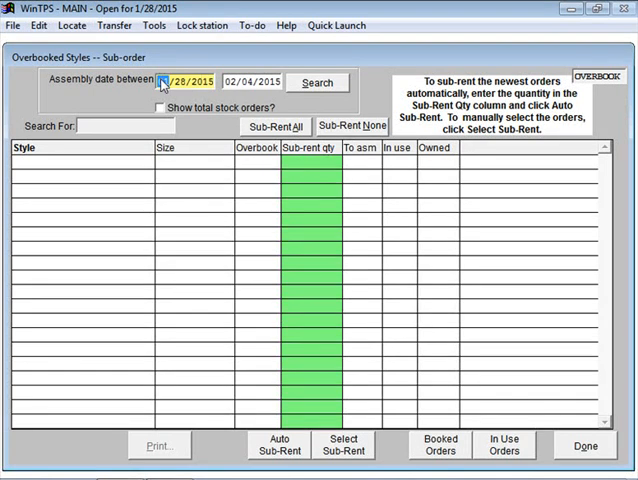
Step: Search overbooked styles for assembly dates 02/22/2015 to 02/28/2015
left_click(165, 81)
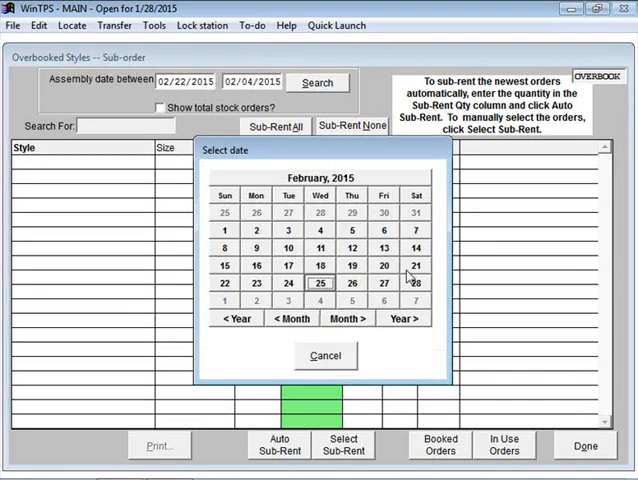
left_click(416, 282)
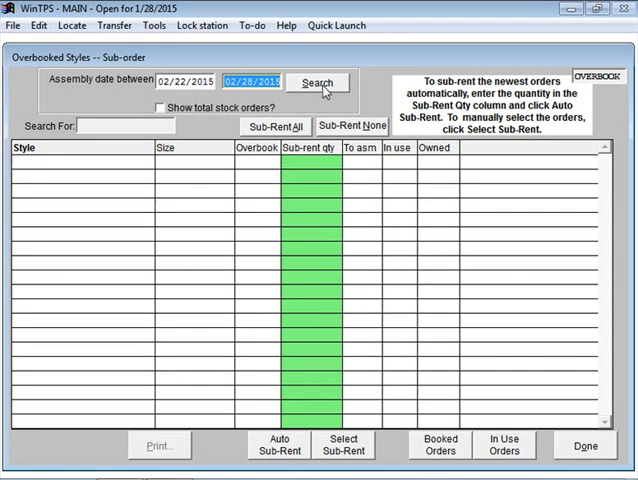
left_click(317, 82)
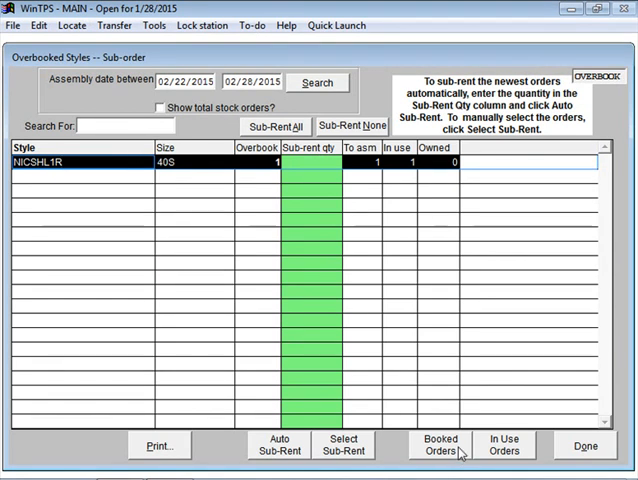
Step: List the booked orders for NICSHL1R 40S and open order 0119348
left_click(440, 446)
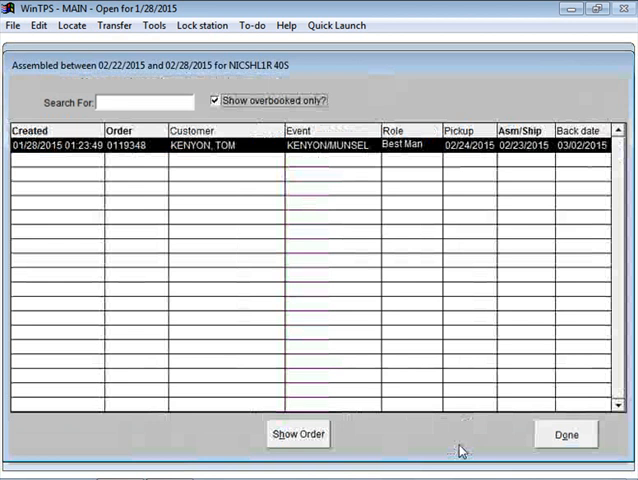
mouse_move(238, 168)
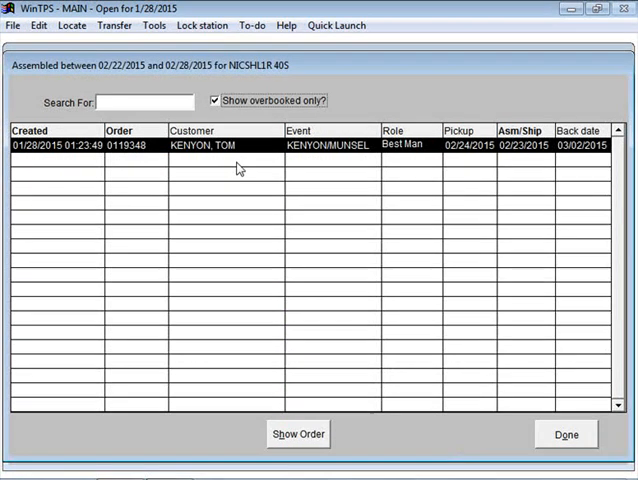
mouse_move(228, 170)
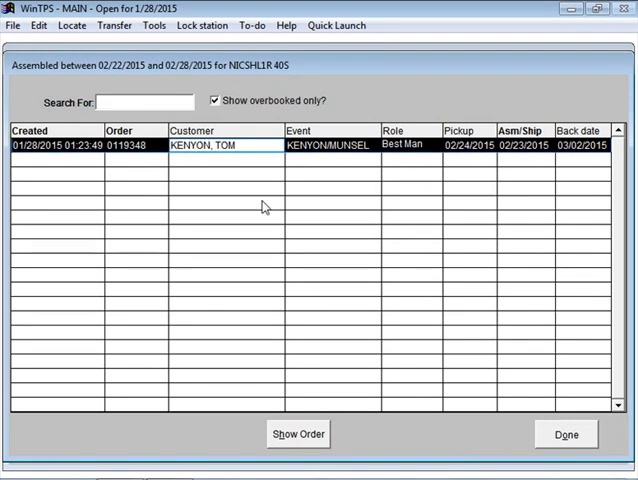
left_click(298, 434)
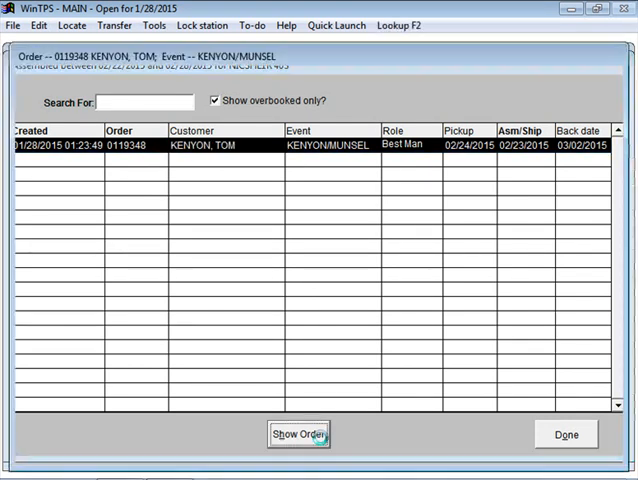
Step: Change the NICSHL1R coat to size 40R with item note SLEEVE UP .5"
left_click(298, 434)
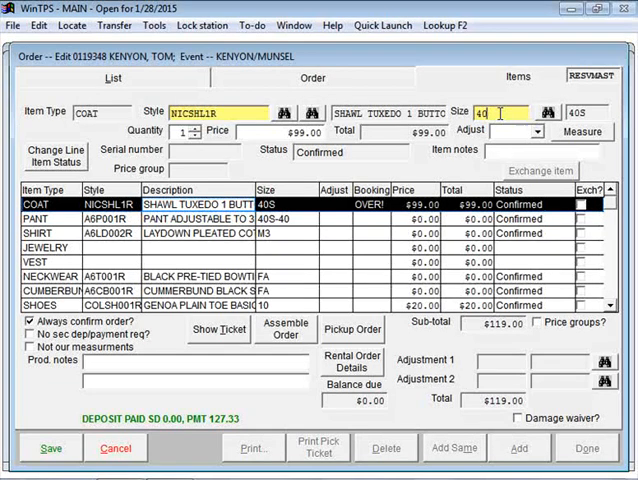
type("40R")
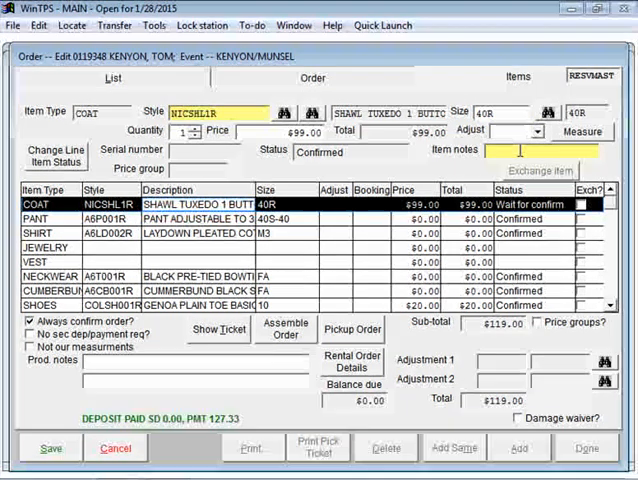
type("st")
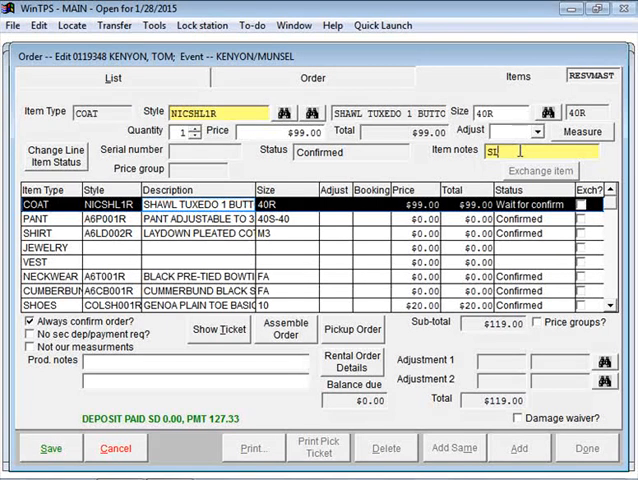
type("SLEEVE")
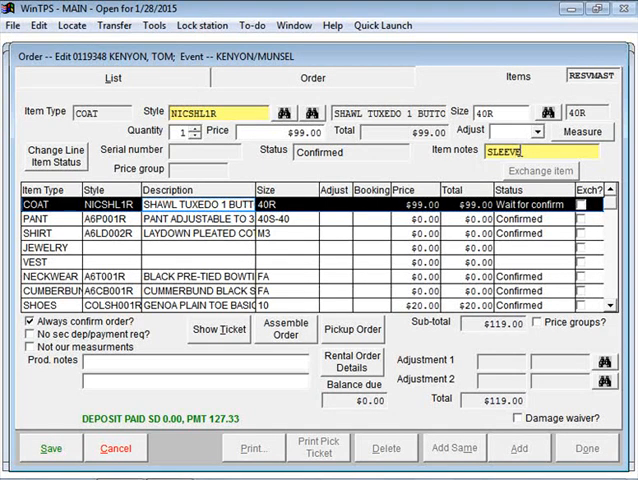
type("UE")
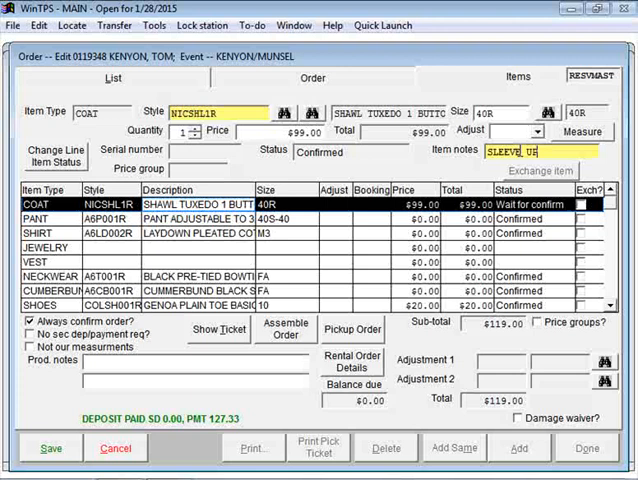
type(".5\"")
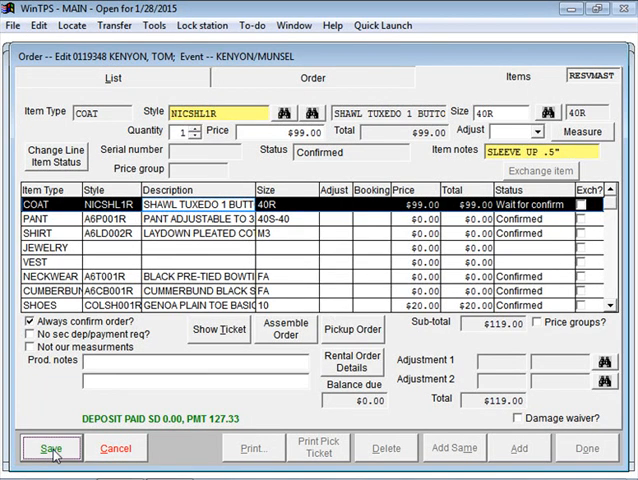
Step: Save order 0119348 and cancel the Enter Payment(s) screen
left_click(40, 447)
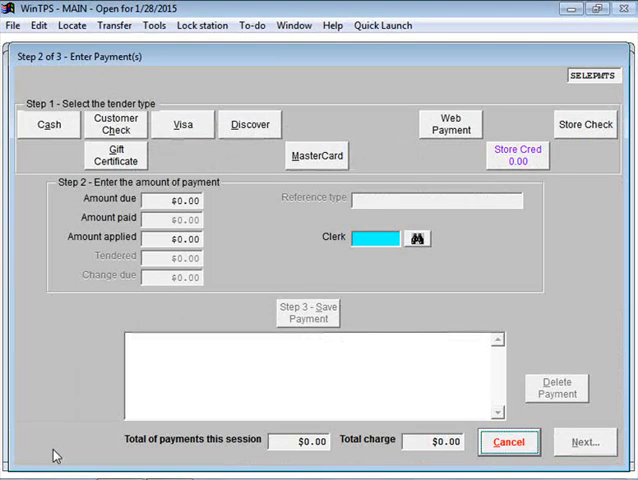
mouse_move(266, 237)
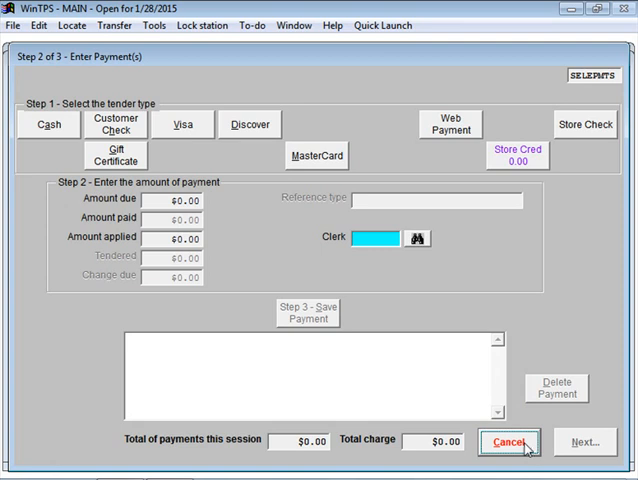
left_click(511, 441)
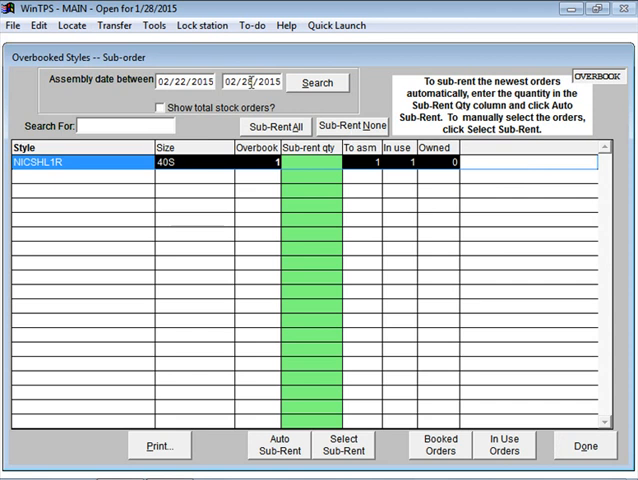
Step: Rerun the overbooking search and dismiss the 'No styles/sizes overbooked' notice
left_click(318, 82)
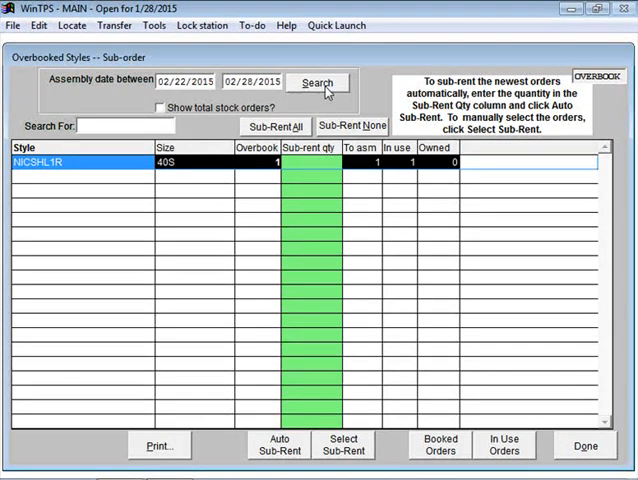
left_click(317, 82)
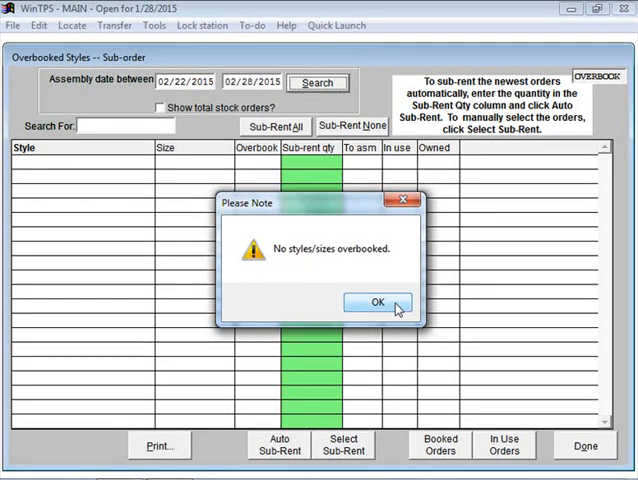
left_click(377, 303)
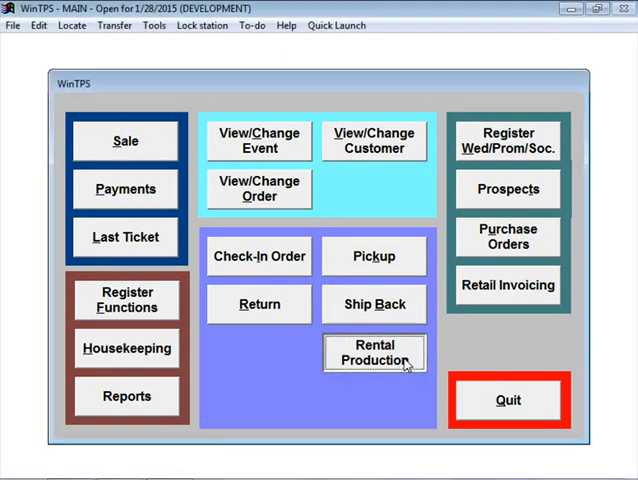
Step: Print picking tickets for the Monday 02/23/2015 orders in the 02/22–02/28 range
left_click(374, 352)
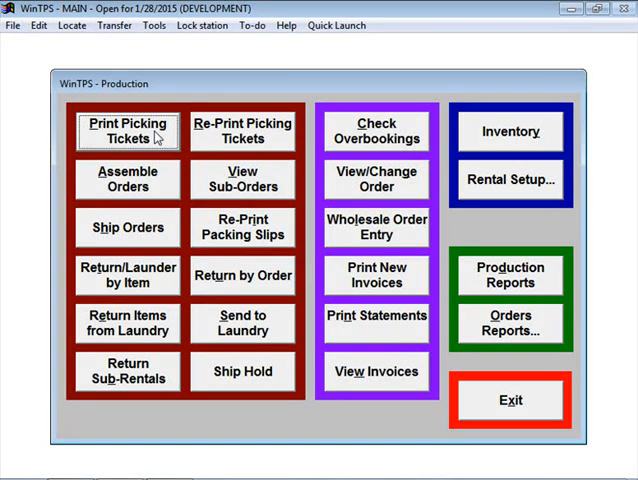
left_click(127, 130)
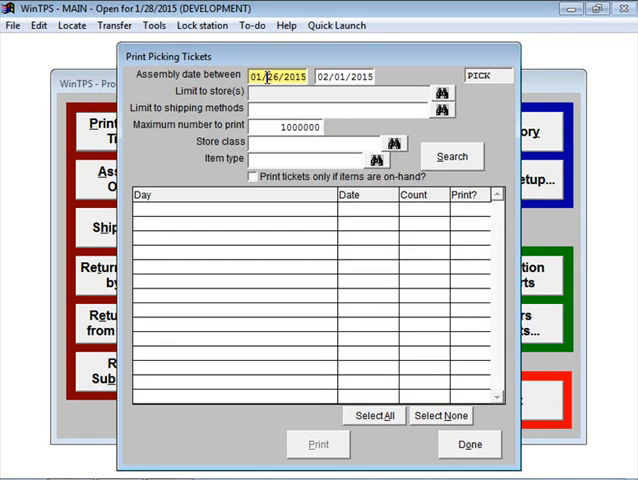
left_click(344, 76)
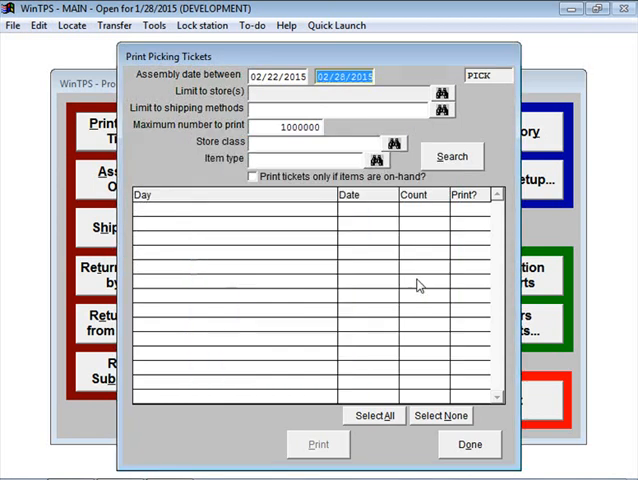
left_click(452, 156)
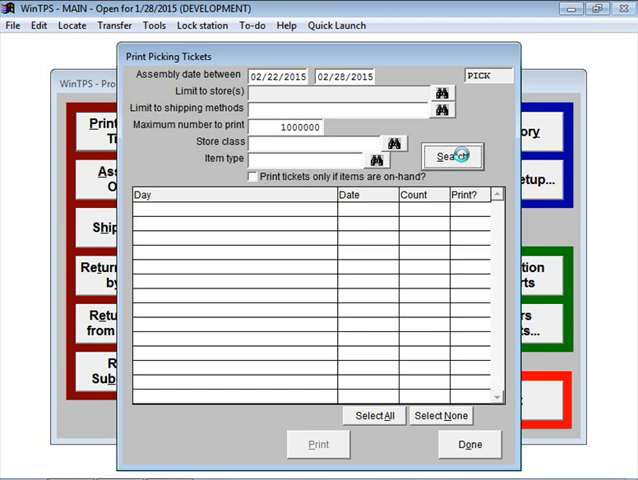
left_click(451, 156)
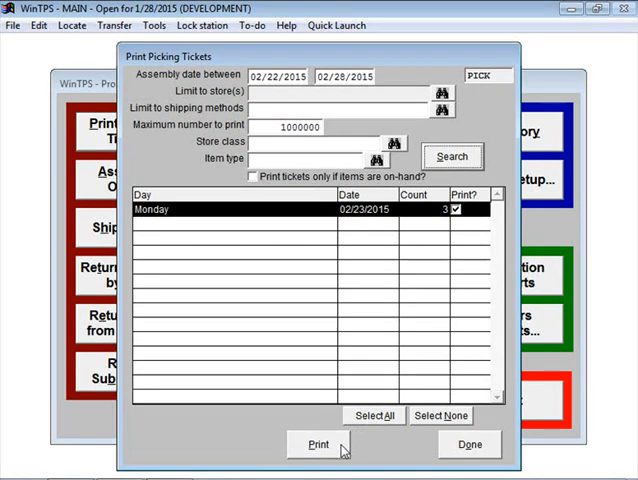
left_click(319, 444)
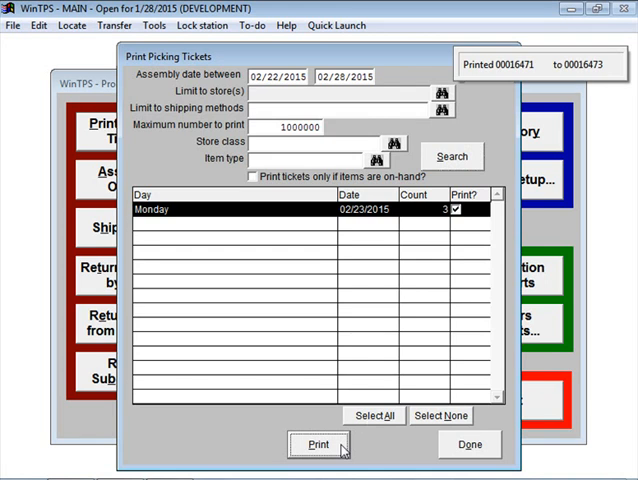
Step: Print the picking ticket again with output to Screen
left_click(319, 443)
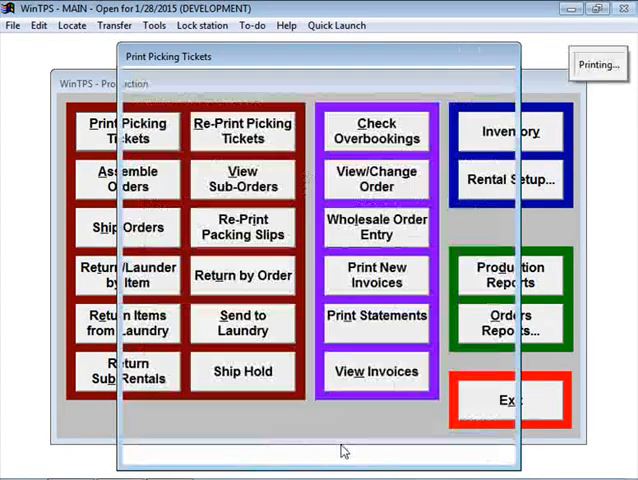
left_click(318, 444)
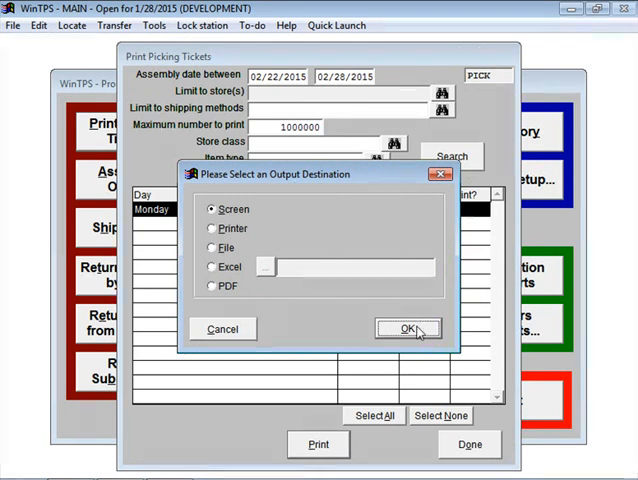
left_click(407, 329)
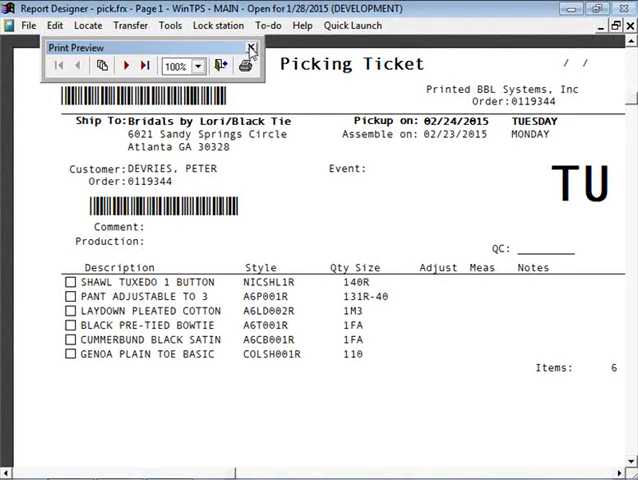
Step: Close the Print Preview toolbar to see the whole picking ticket
left_click(250, 48)
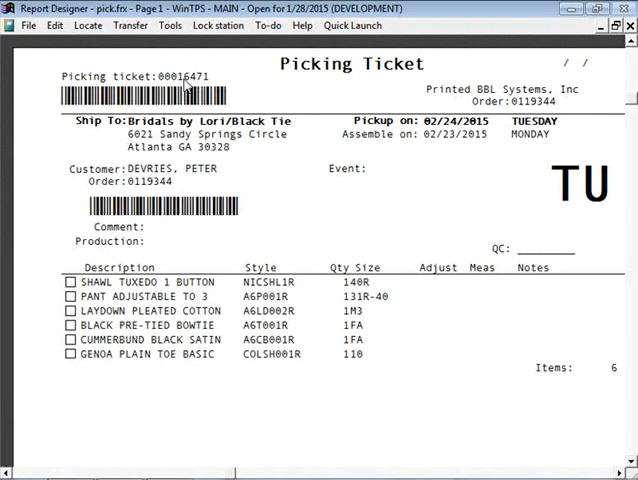
mouse_move(258, 148)
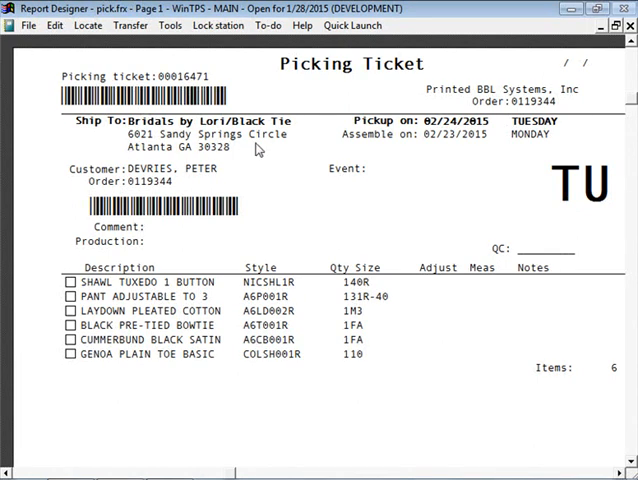
mouse_move(309, 158)
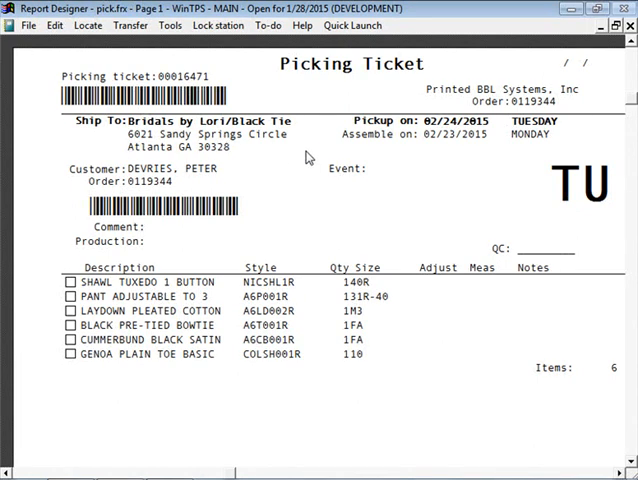
mouse_move(467, 152)
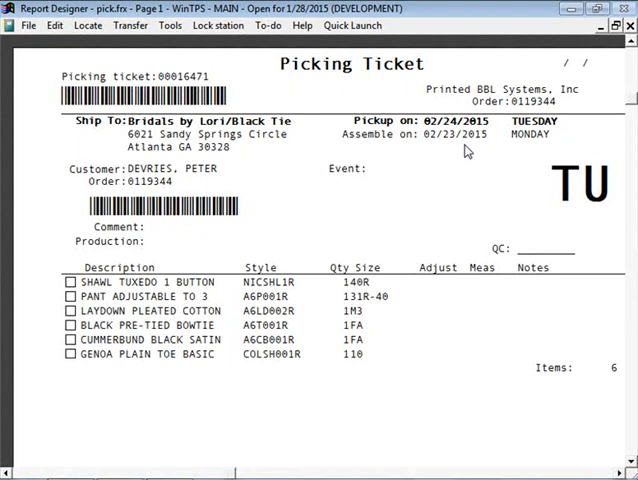
mouse_move(165, 188)
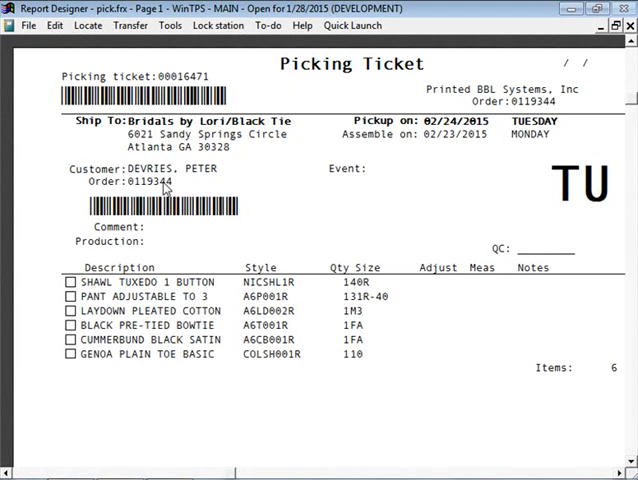
mouse_move(245, 207)
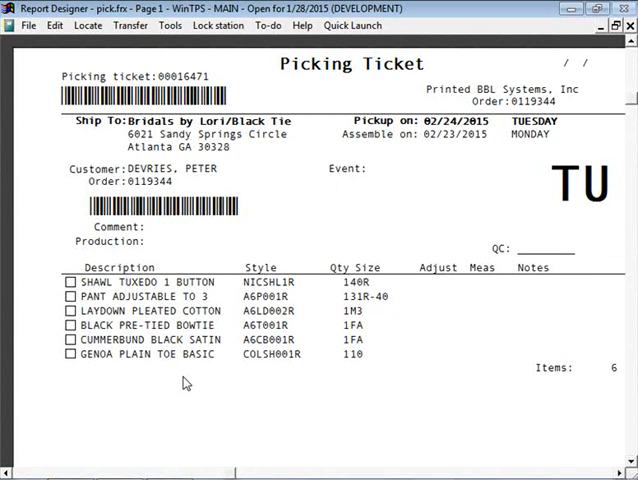
mouse_move(323, 374)
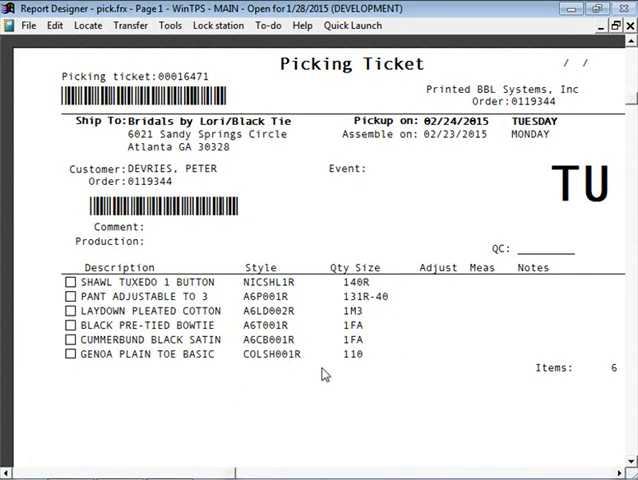
mouse_move(367, 290)
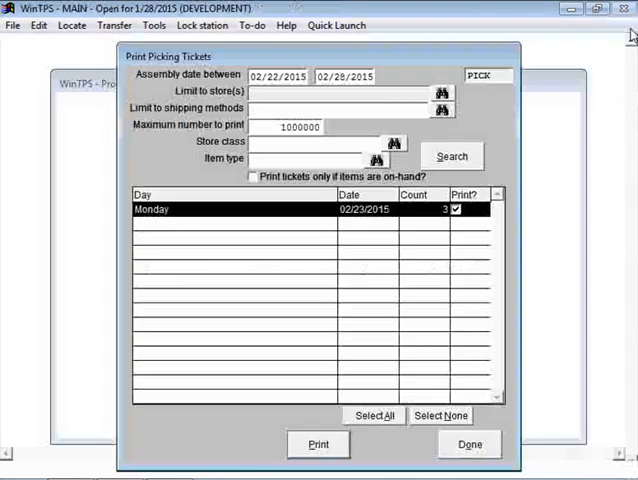
Step: Load order 0119344 in Assemble Orders and open the shawl's serial number lookup
left_click(468, 444)
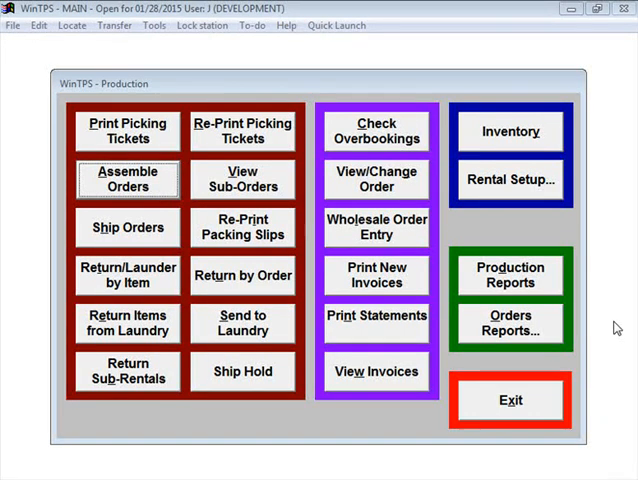
mouse_move(598, 203)
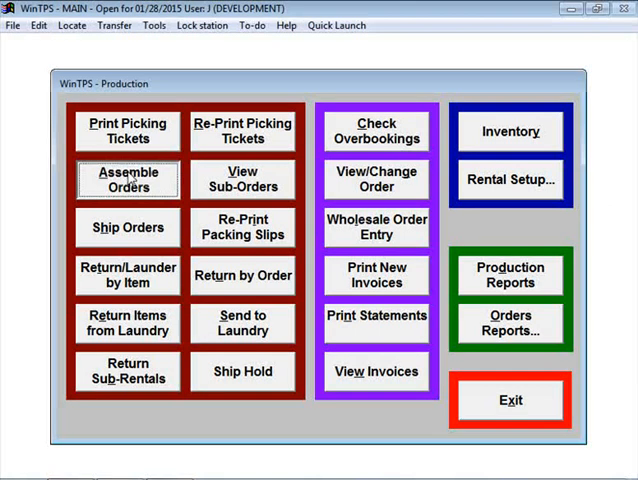
left_click(128, 179)
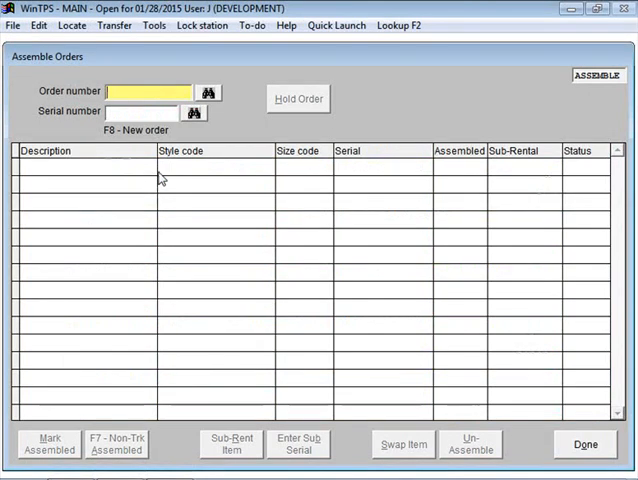
mouse_move(238, 126)
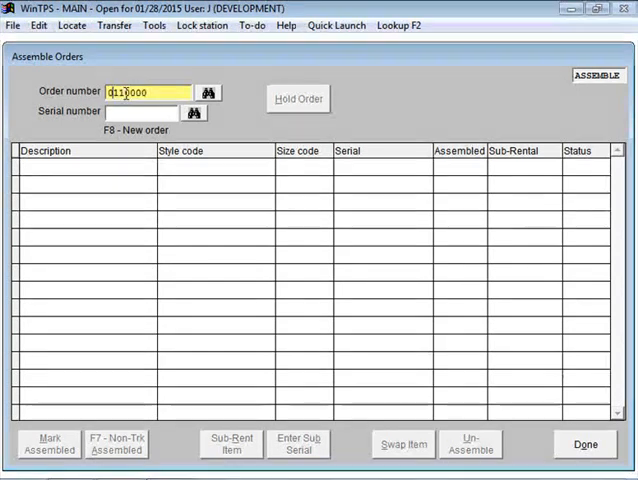
type("0119300")
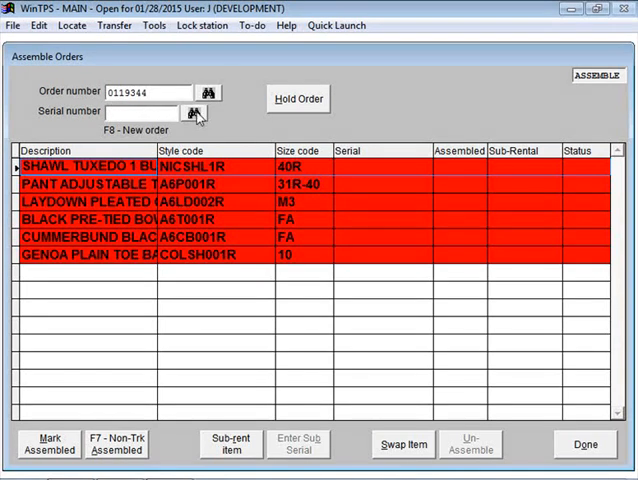
left_click(195, 112)
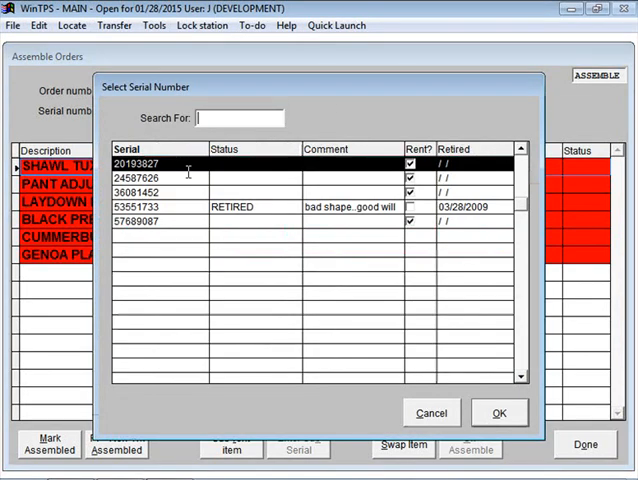
Step: Assign serials 20193827 to the shawl, 19764398 to the pants and 13441298 to the laydown collar
left_click(499, 412)
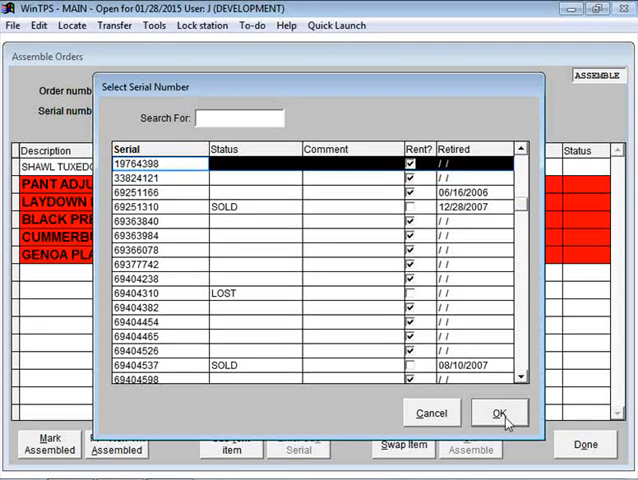
left_click(500, 412)
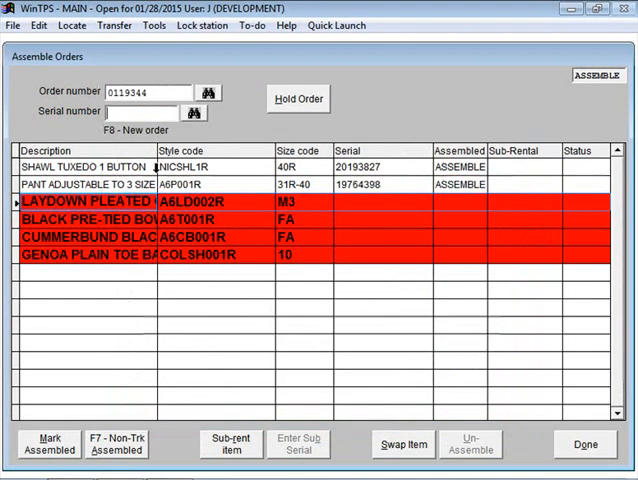
left_click(298, 443)
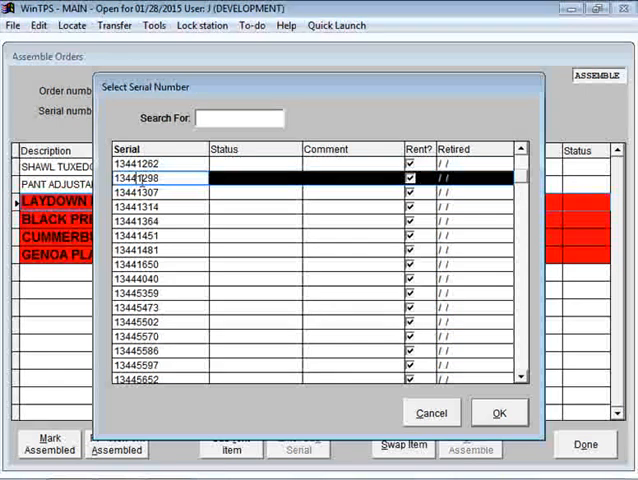
left_click(499, 412)
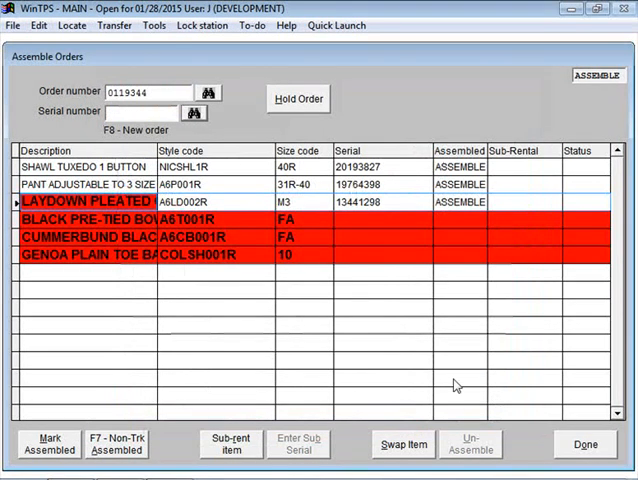
Step: Mark the laydown collar, black bowtie, cummerbund and Genoa shoes as assembled
left_click(47, 443)
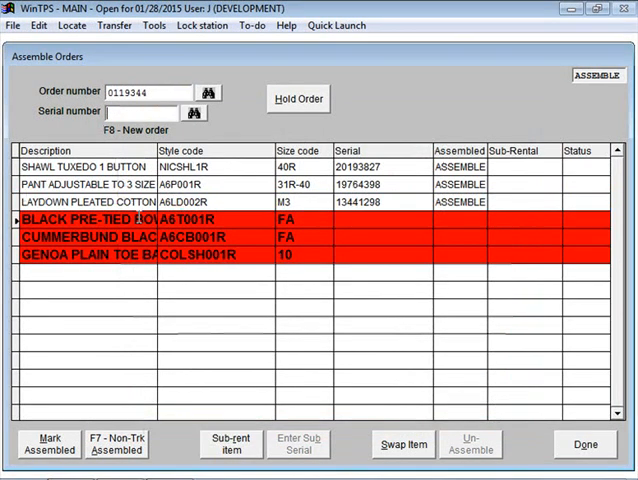
left_click(47, 444)
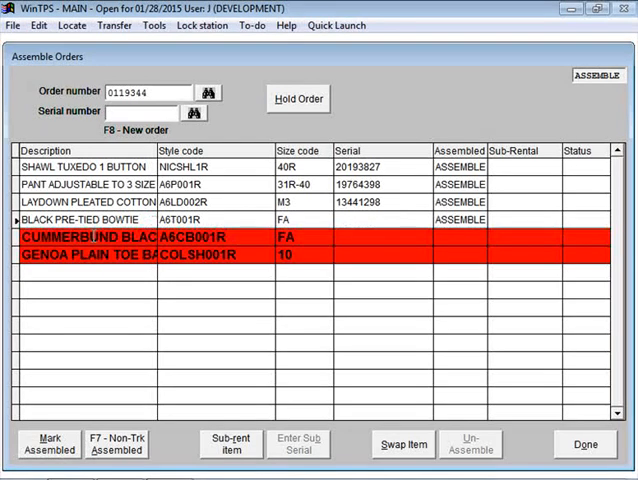
left_click(47, 445)
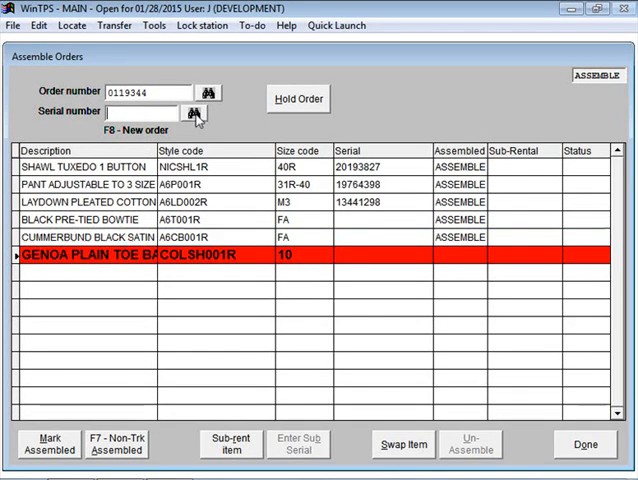
left_click(194, 112)
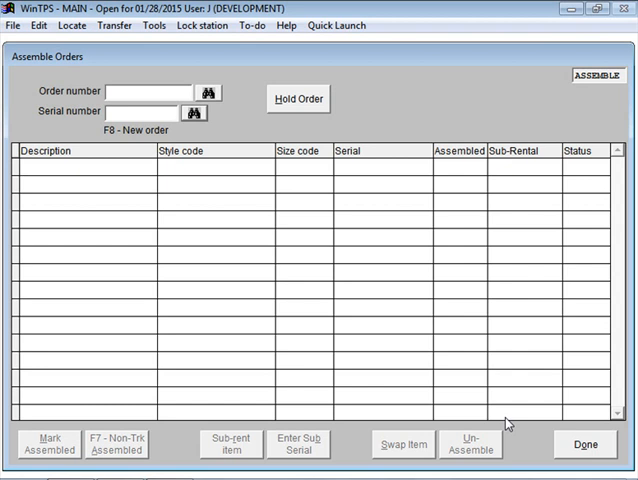
mouse_move(358, 251)
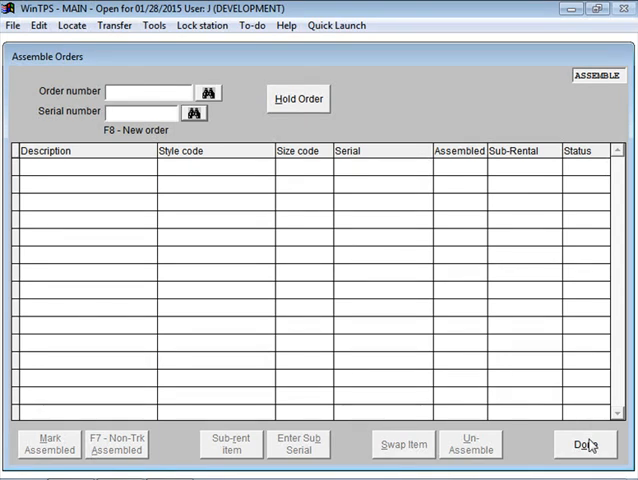
Step: Click Done to close the Assemble Orders screen
left_click(585, 444)
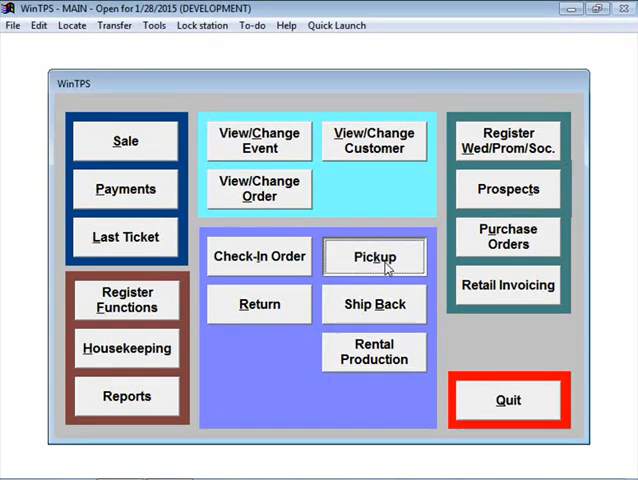
Step: Enter order 0119344 in Pickup orders, select the listed order and submit it for pickup
left_click(374, 256)
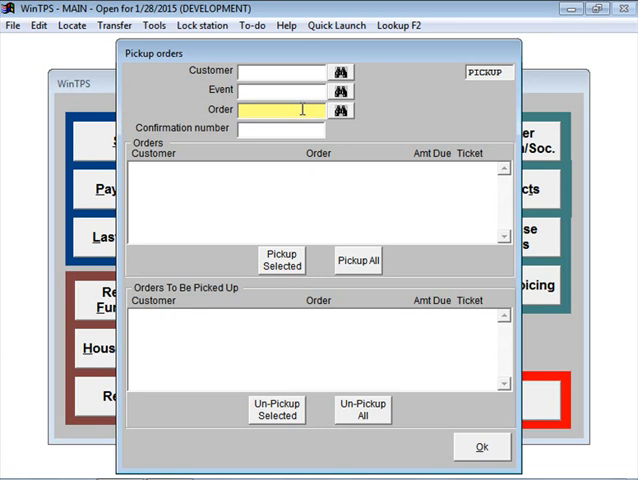
type("0")
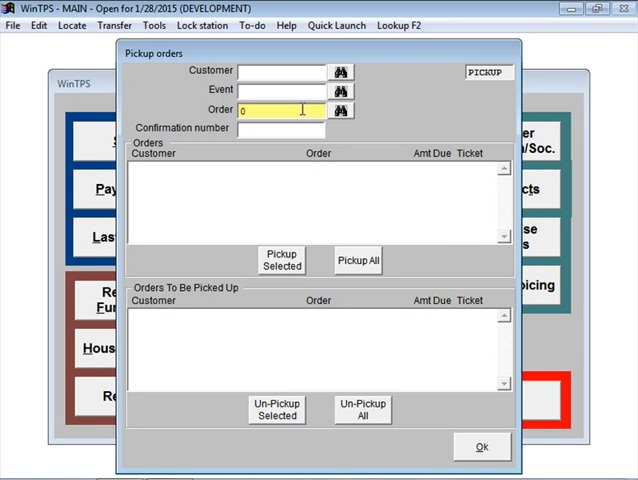
type("11")
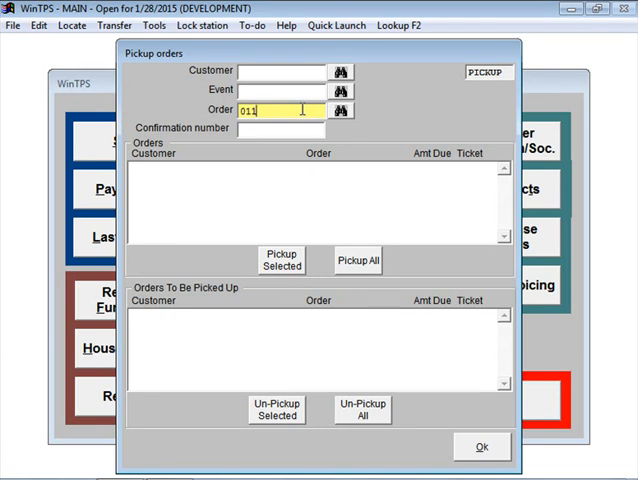
type("9")
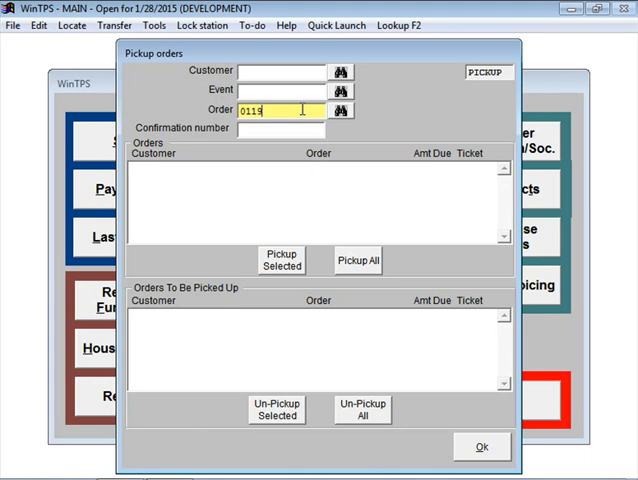
type("3")
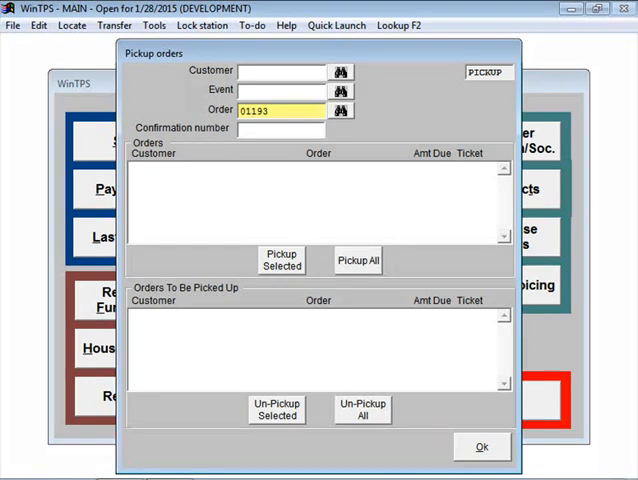
type("44")
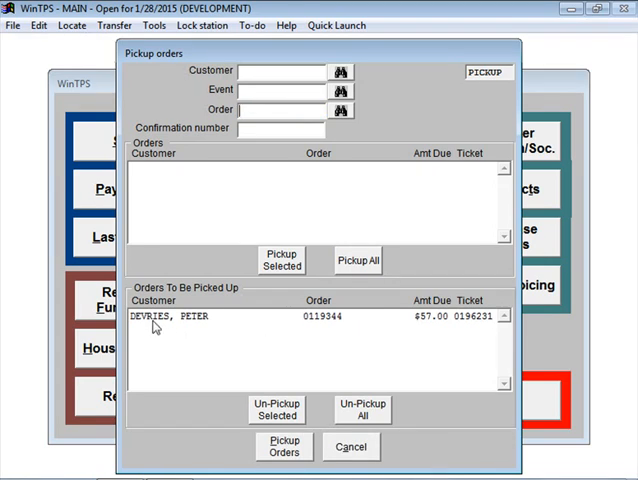
mouse_move(332, 335)
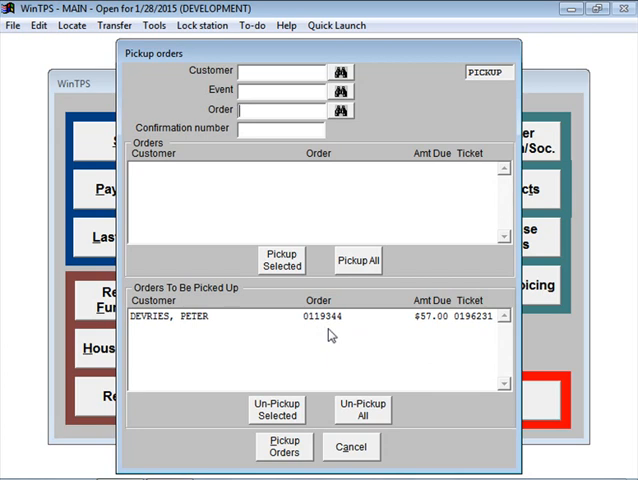
mouse_move(430, 322)
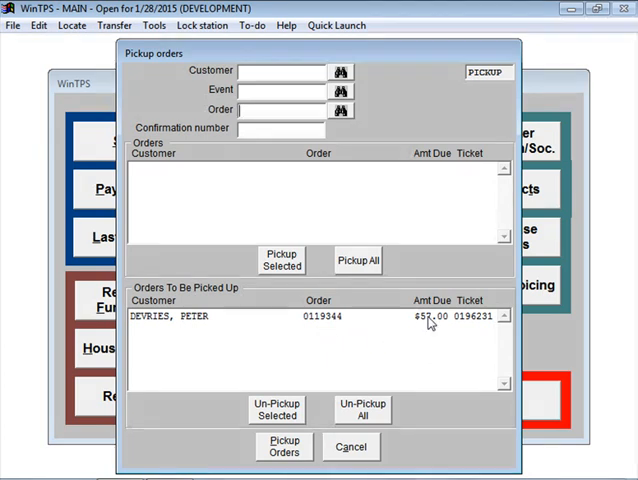
left_click(300, 316)
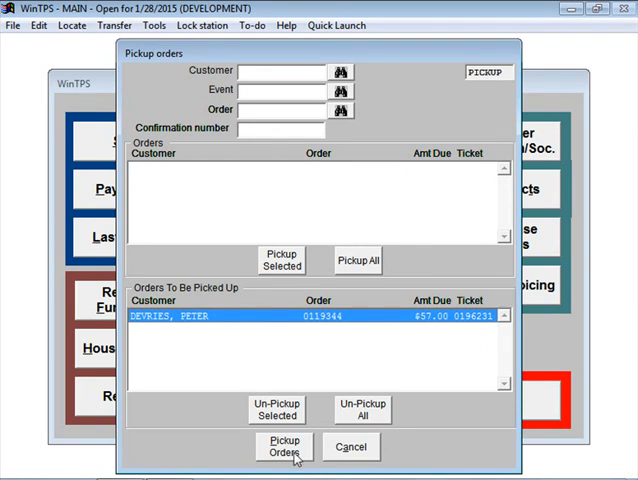
left_click(284, 447)
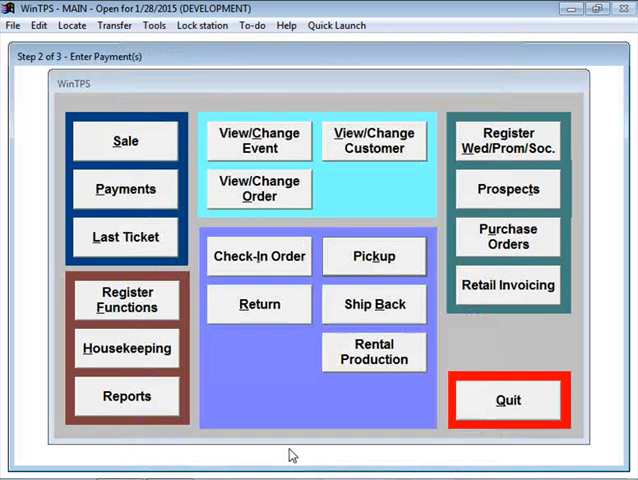
Step: Save a $57.00 cash payment, continue past payments, and decline printing a receipt
left_click(126, 189)
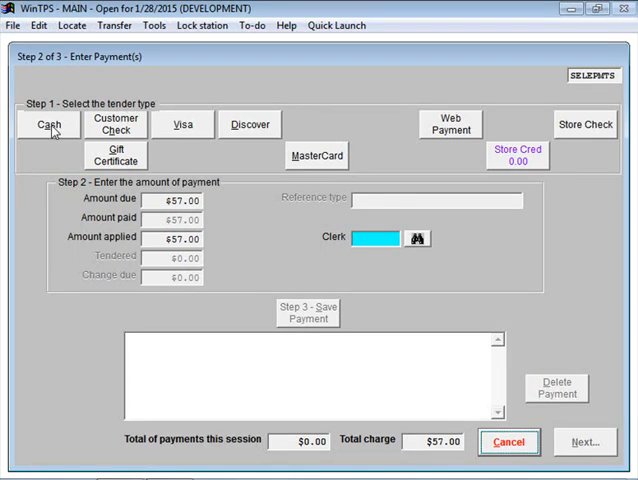
left_click(48, 124)
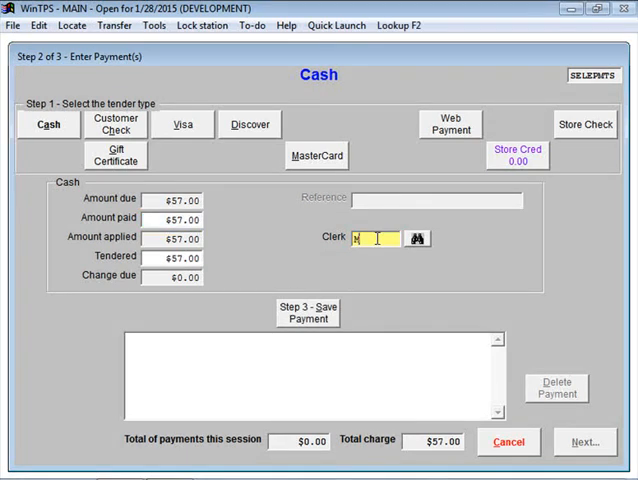
left_click(308, 313)
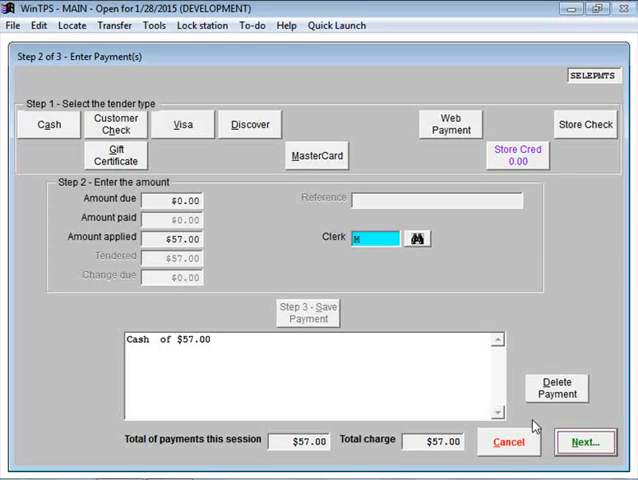
left_click(586, 442)
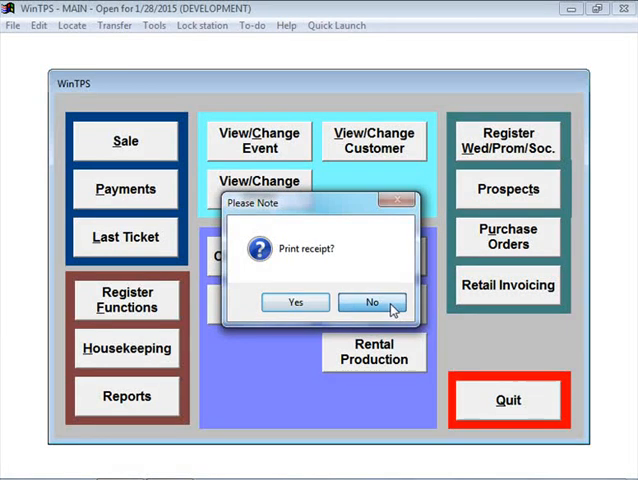
left_click(371, 302)
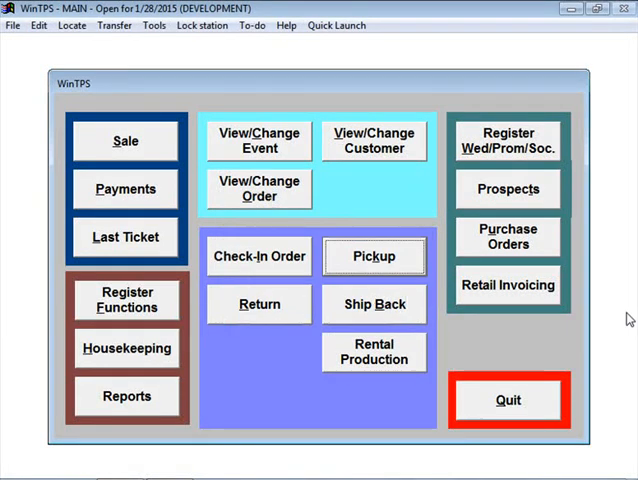
mouse_move(605, 291)
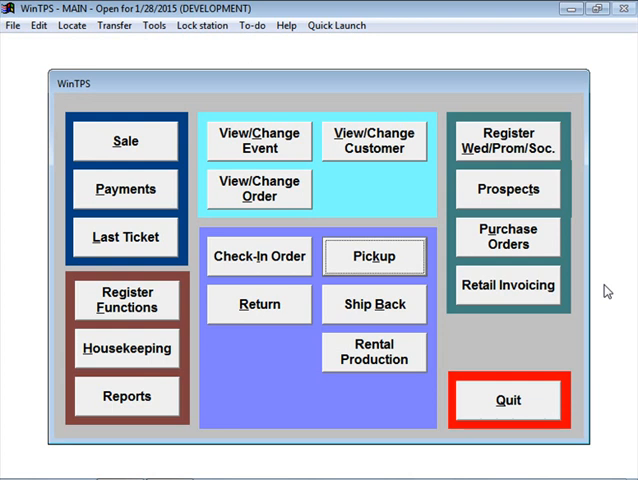
mouse_move(283, 309)
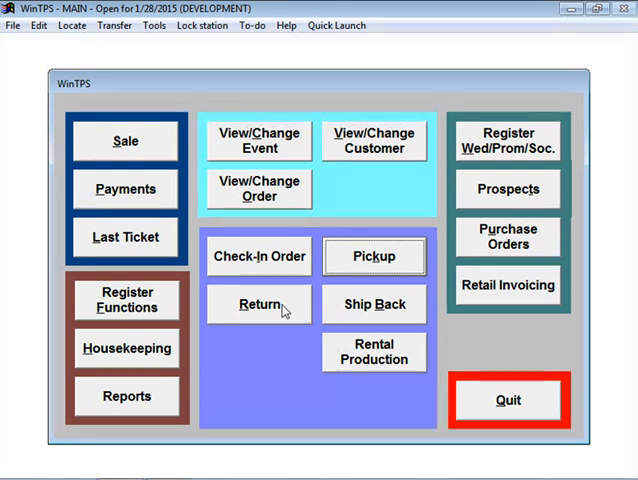
left_click(259, 304)
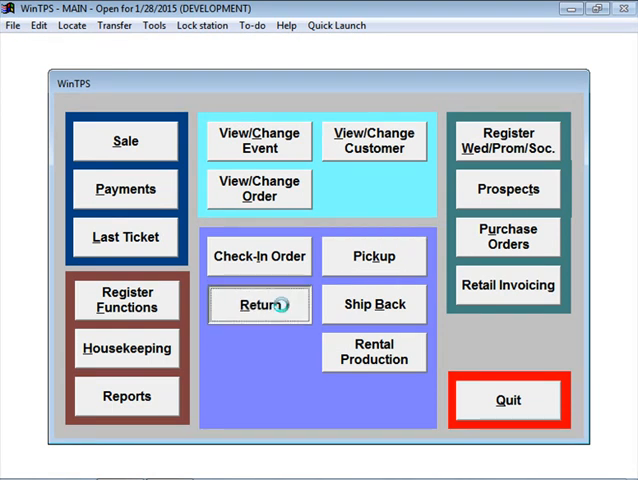
Step: Enter serial number 20193827 in the Return screen to load order 0119344
left_click(259, 304)
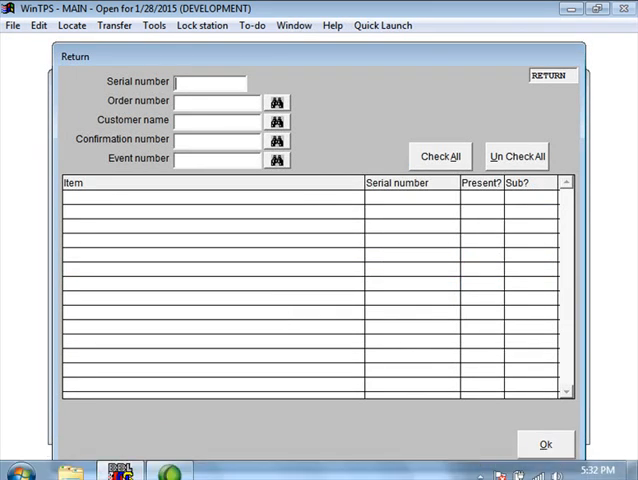
mouse_move(117, 464)
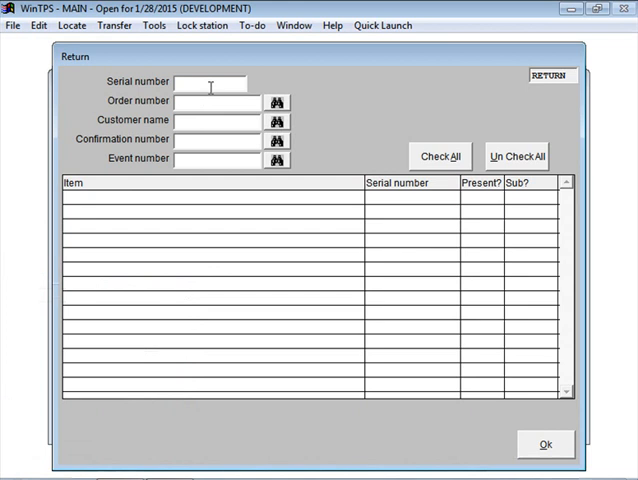
type("20")
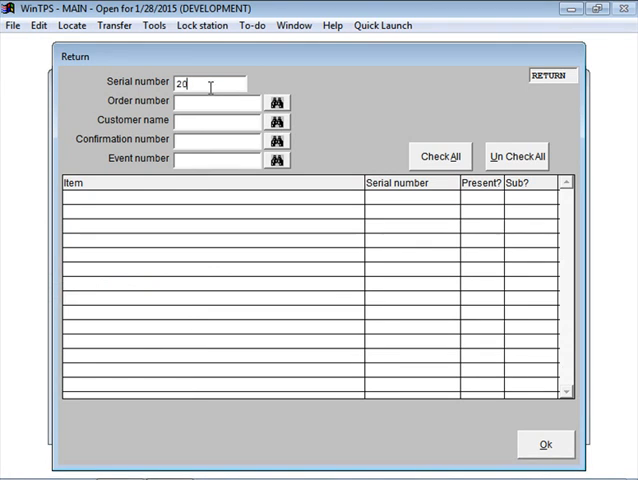
type("1")
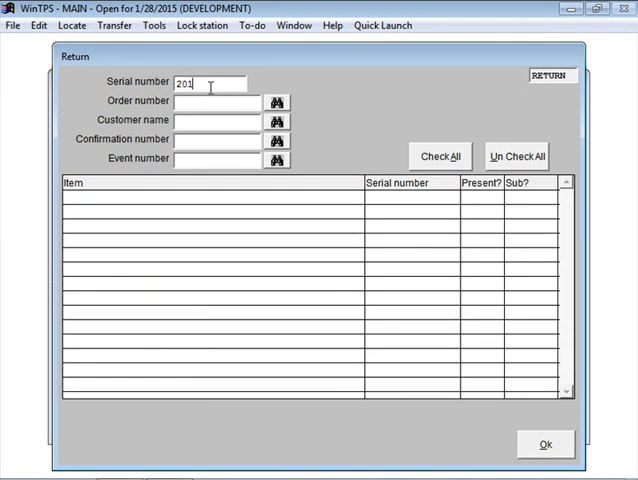
type("93")
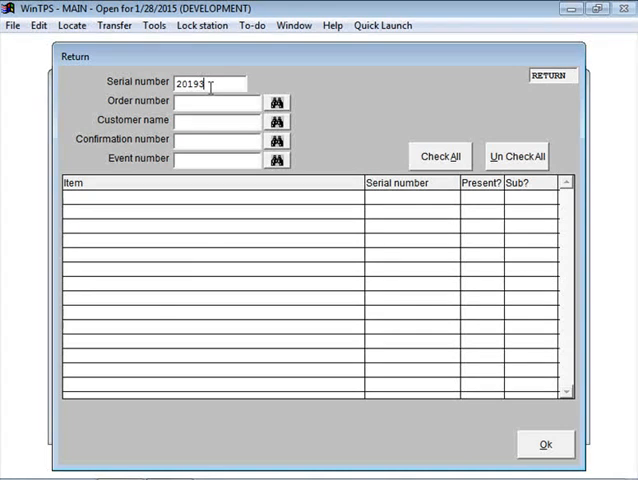
type("82")
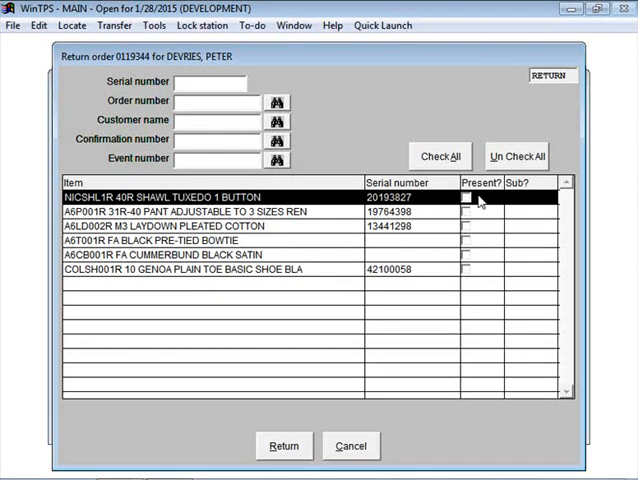
Step: Tick Present? for the shawl tuxedo, adjustable pants and pleated shirt
left_click(467, 197)
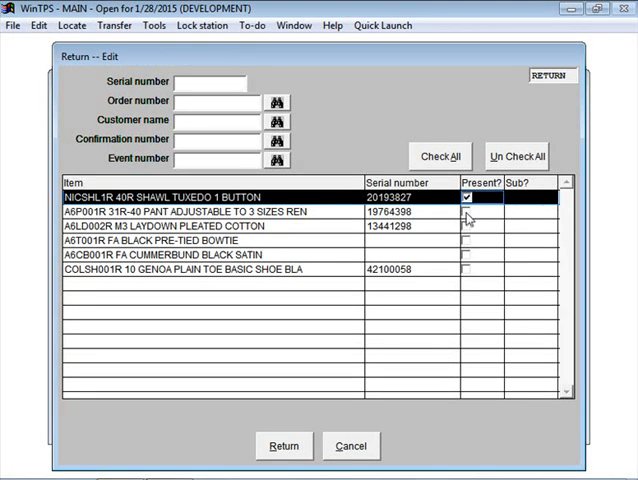
left_click(467, 212)
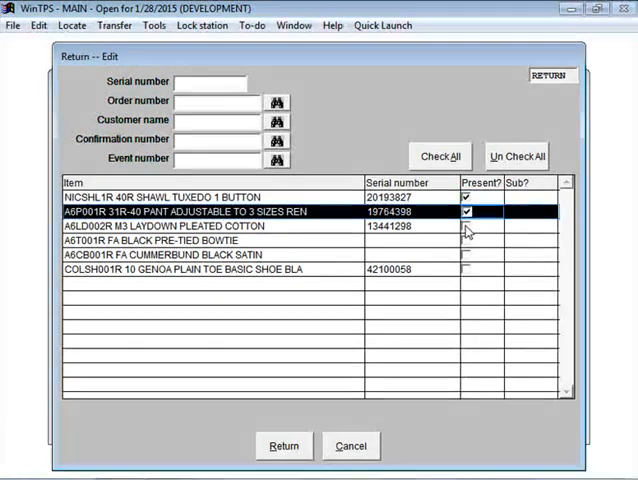
left_click(465, 226)
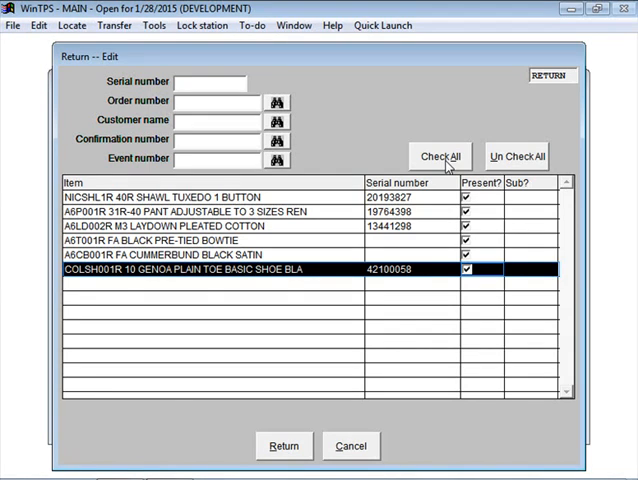
mouse_move(423, 265)
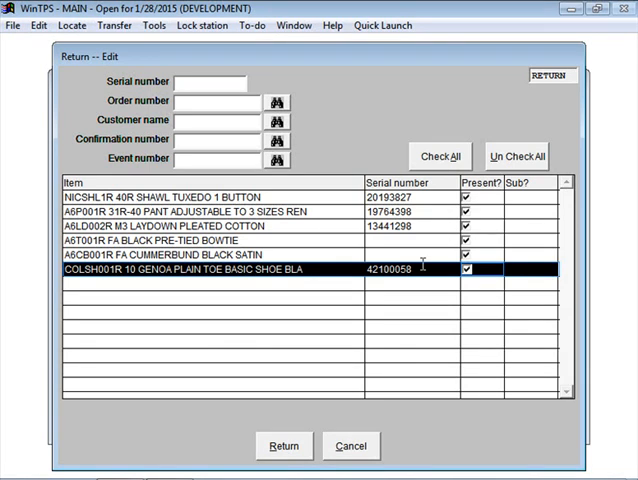